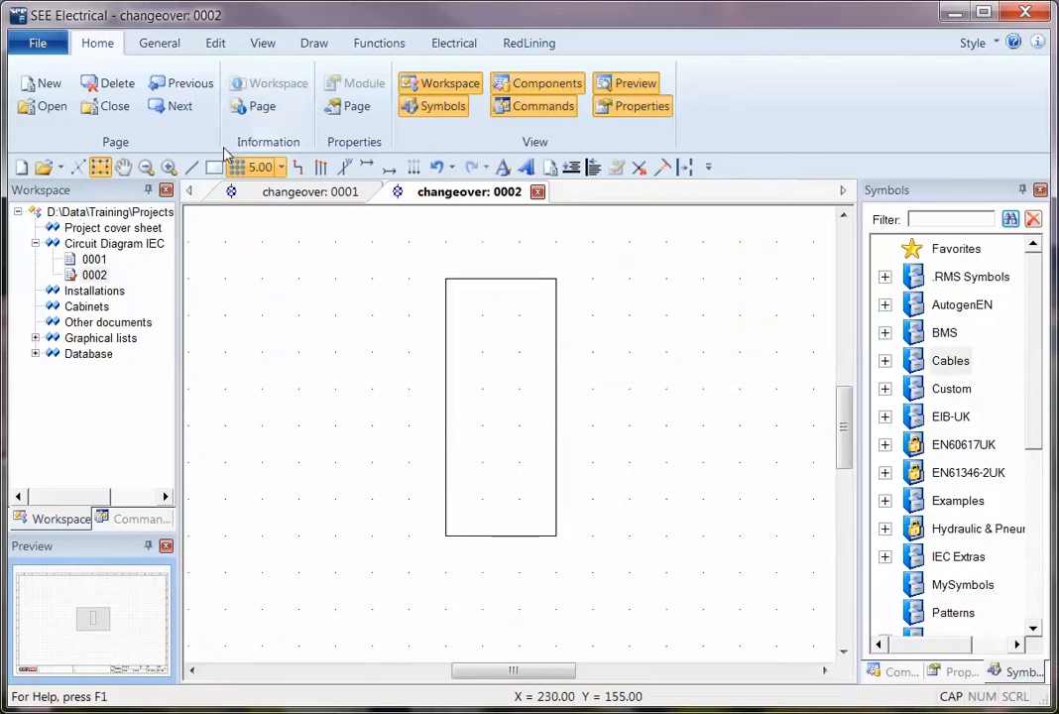
mouse_move(553, 335)
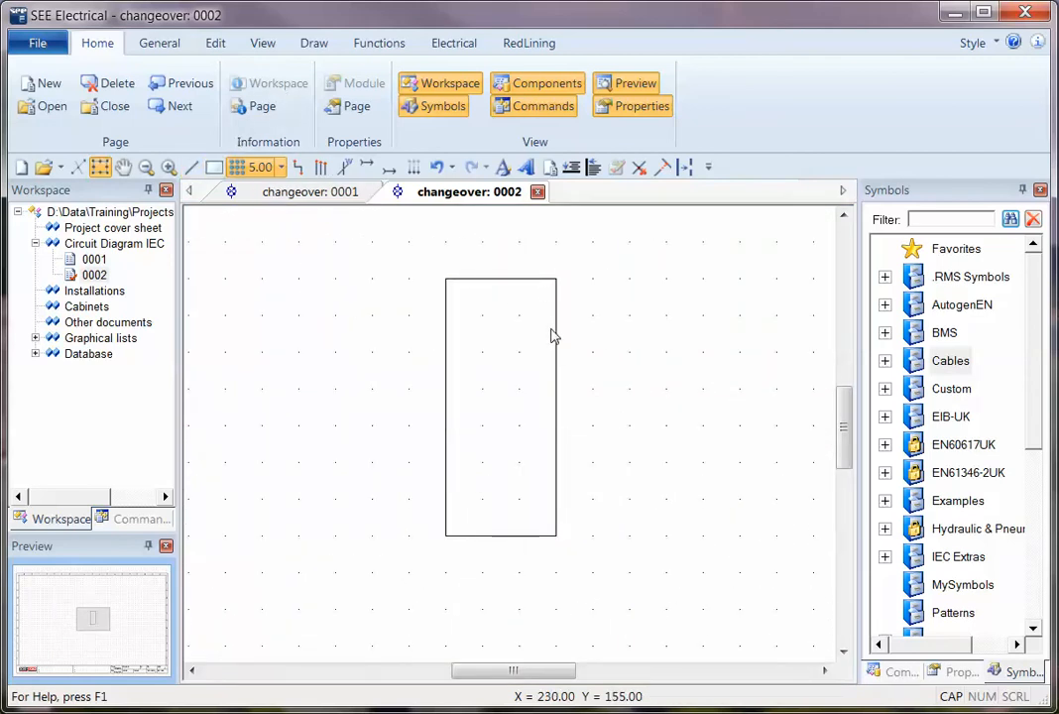
Step: Start a text label on the drawing near the contact rectangle
left_click(499, 406)
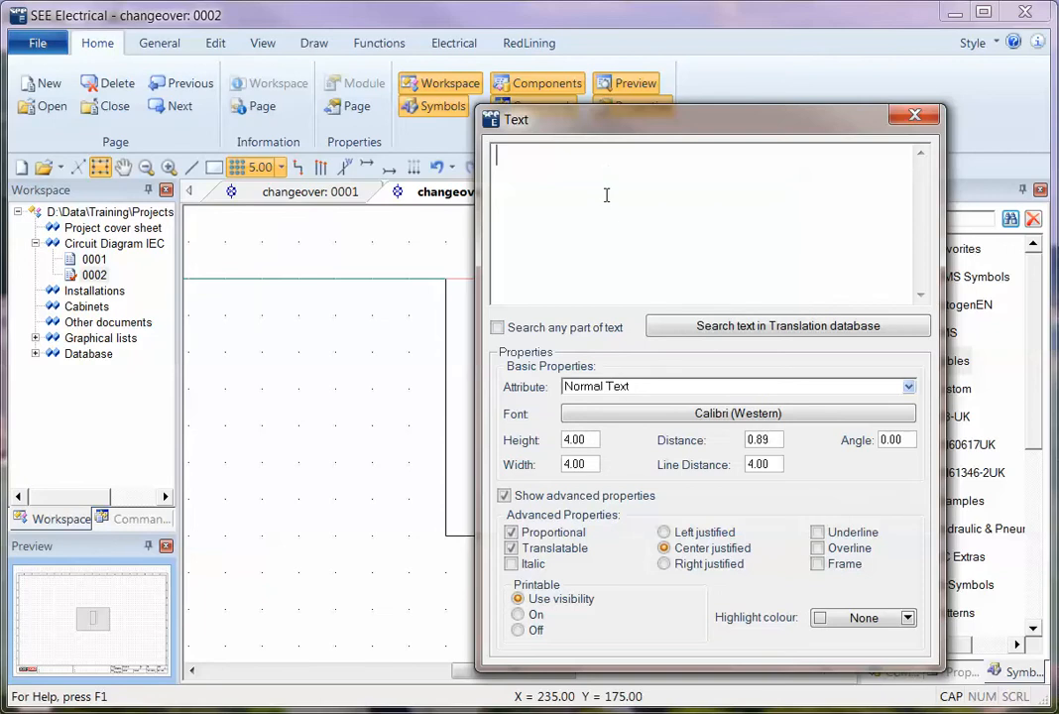
Step: Create text 11 as a Connection attribute and place it at the top and bottom of the rectangle
type("11")
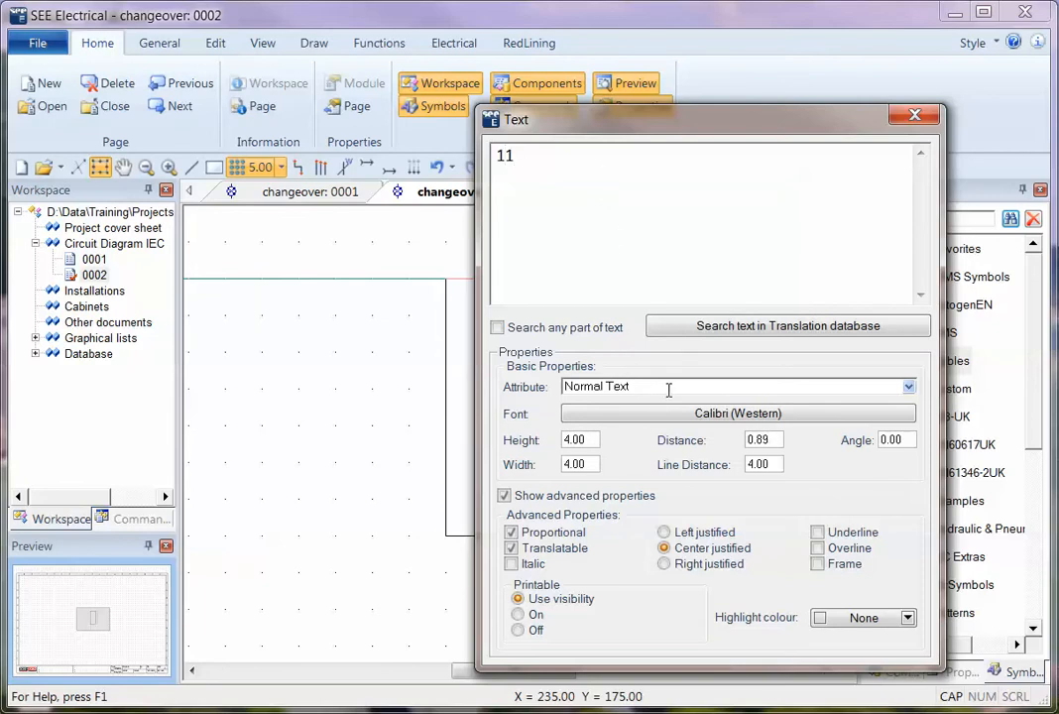
left_click(904, 385)
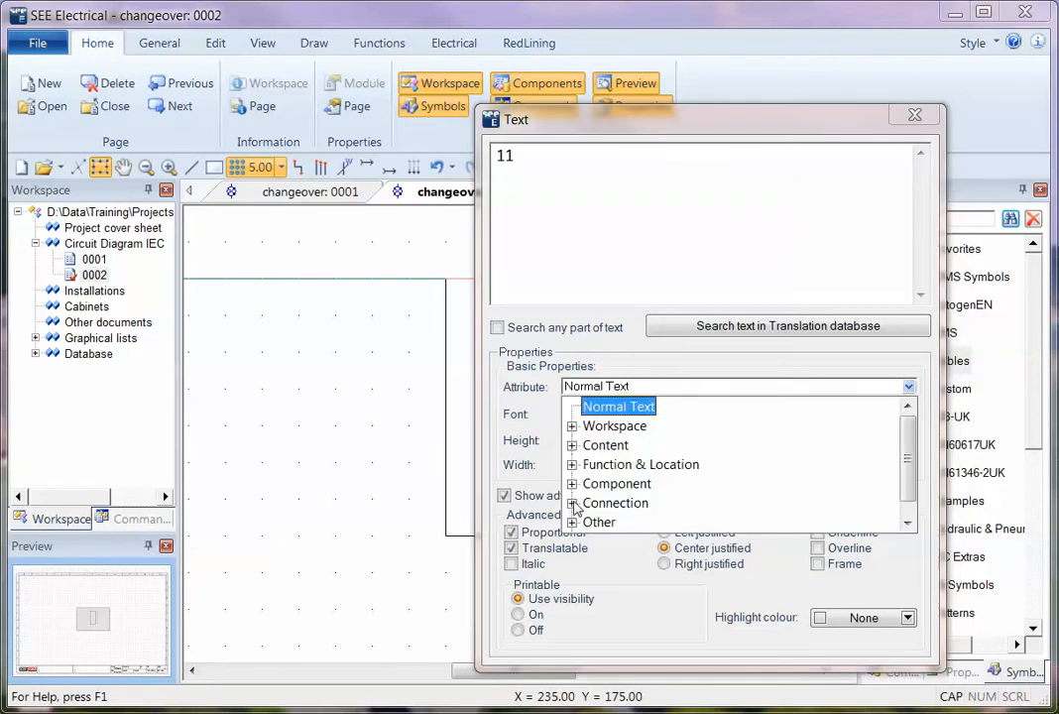
left_click(571, 503)
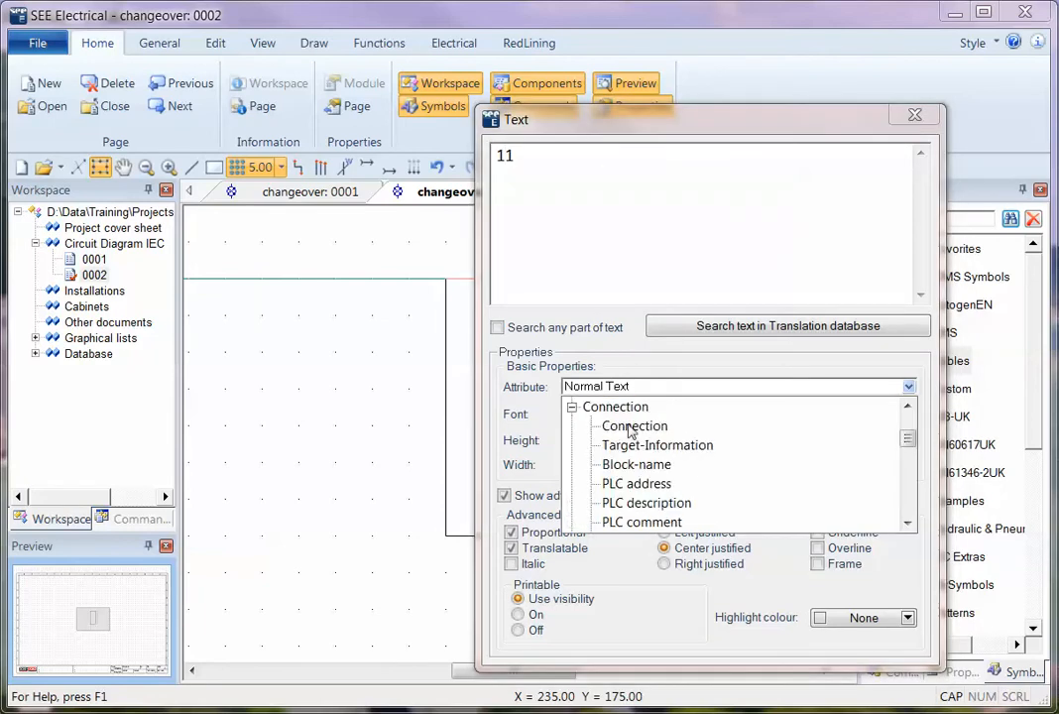
left_click(634, 424)
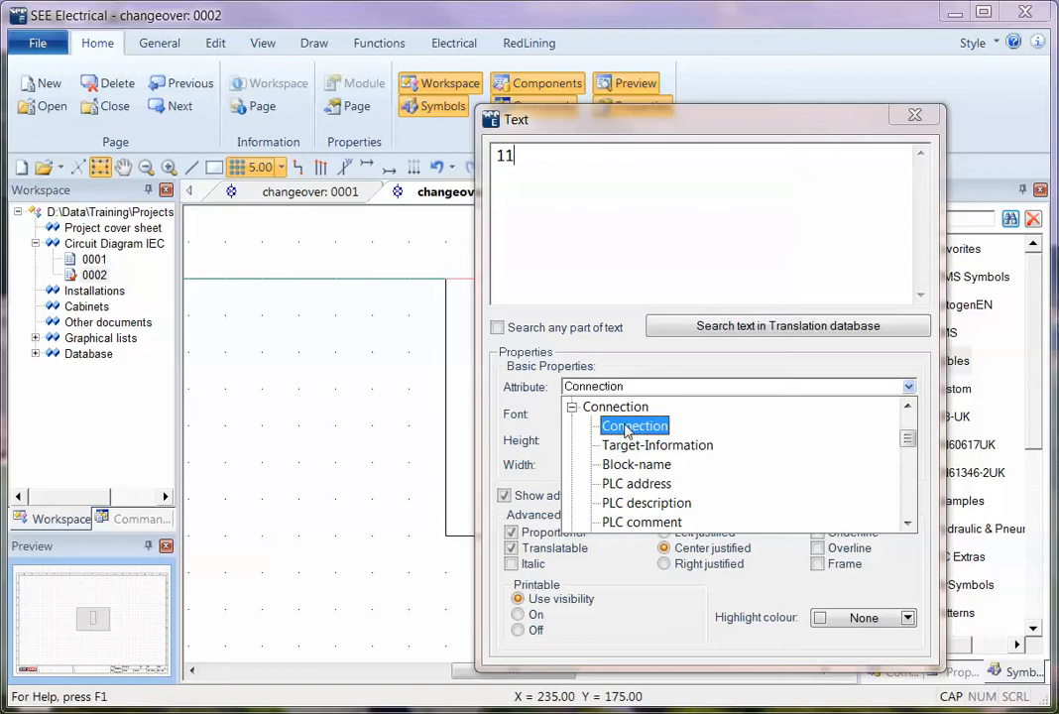
left_click(634, 424)
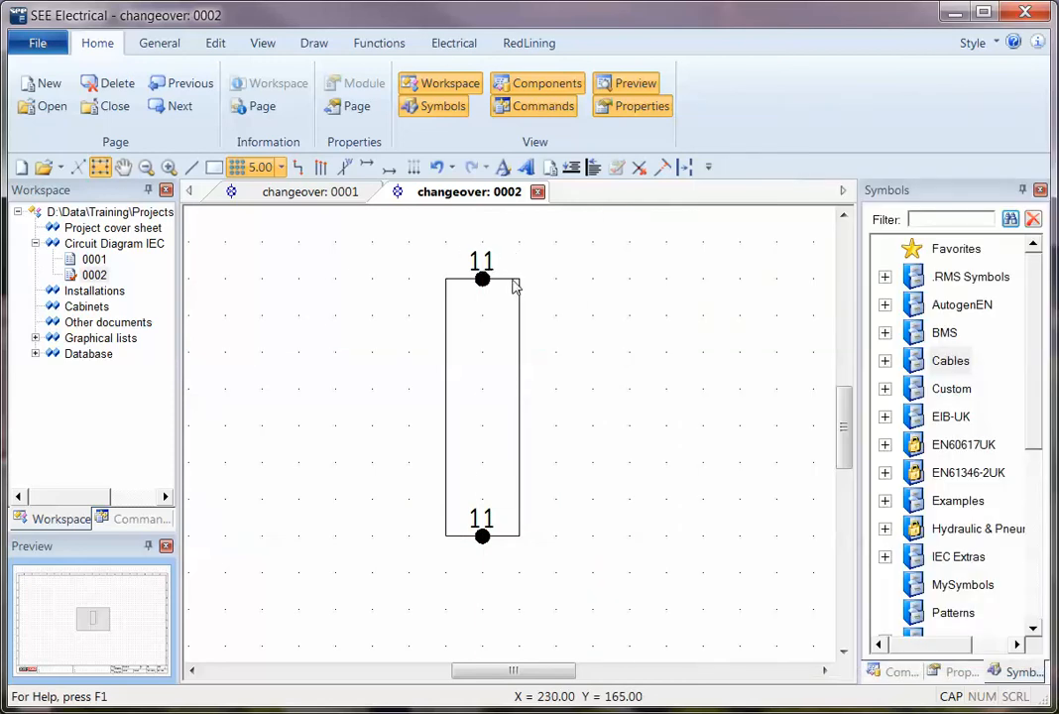
Step: Move the top 11 label inside the rectangle, just below its connection point
left_click(482, 277)
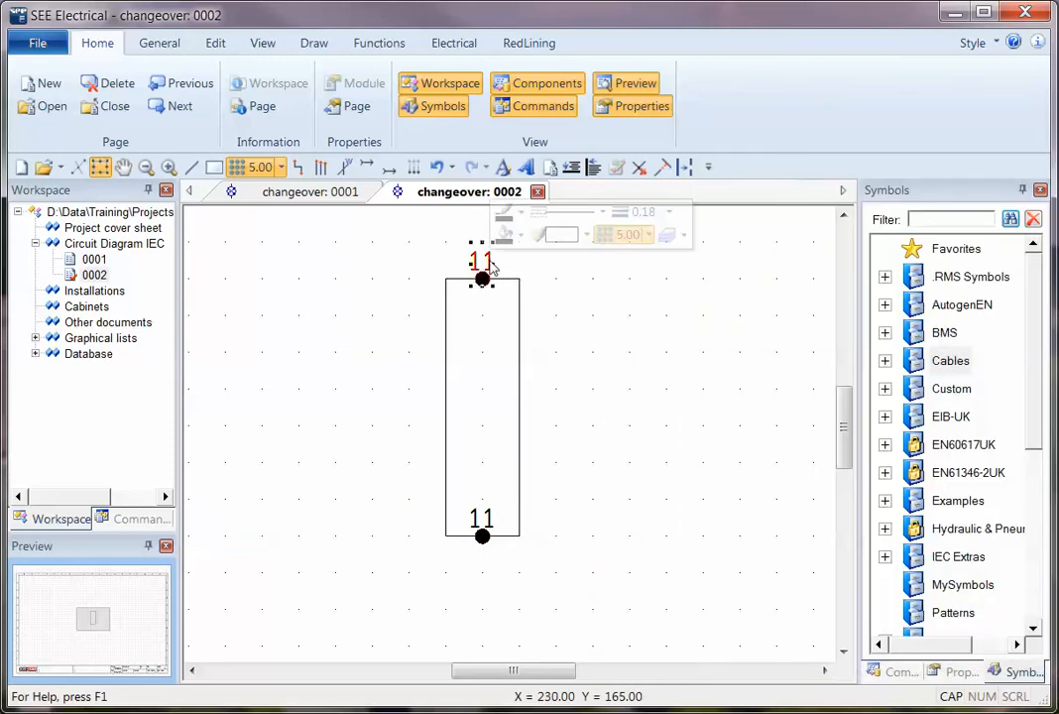
right_click(480, 277)
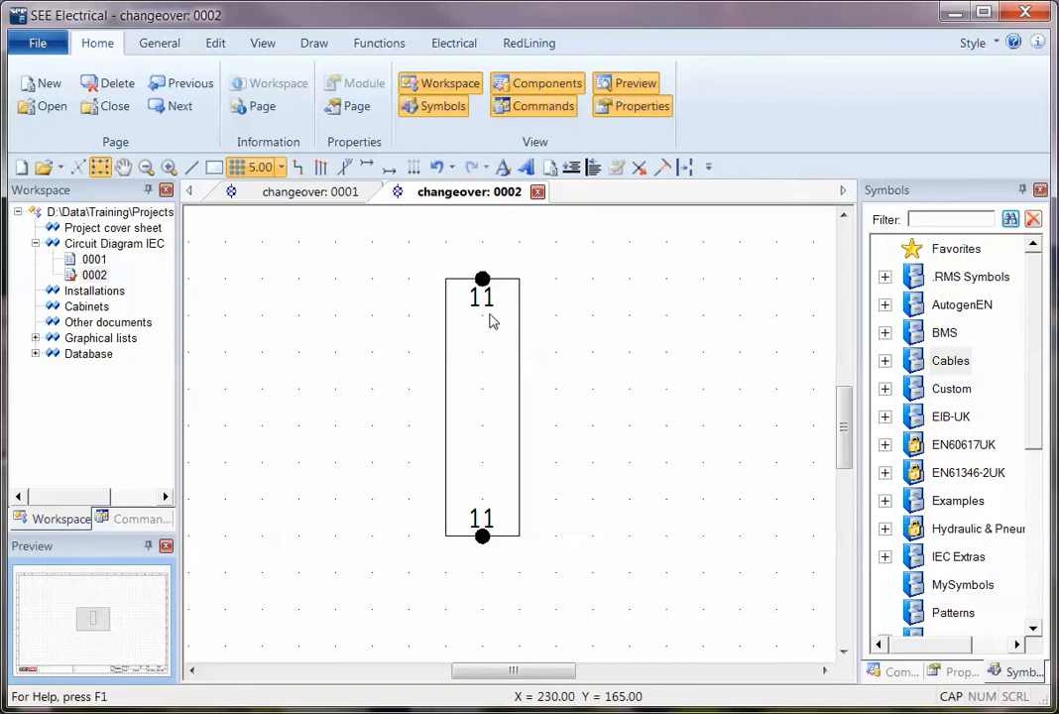
mouse_move(493, 299)
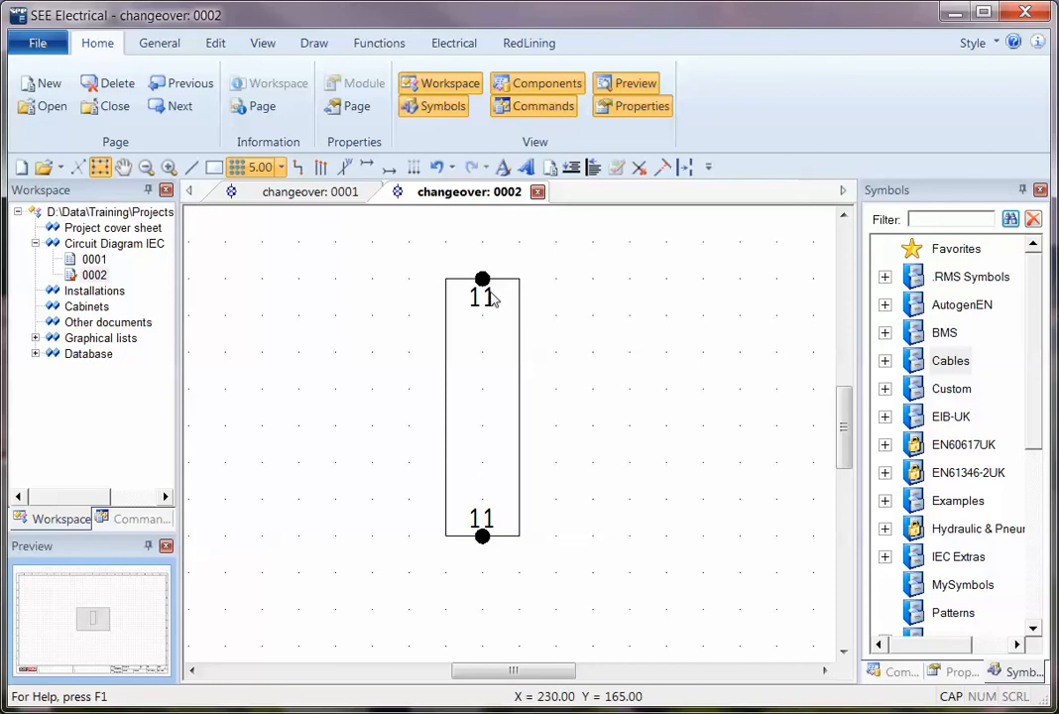
mouse_move(495, 298)
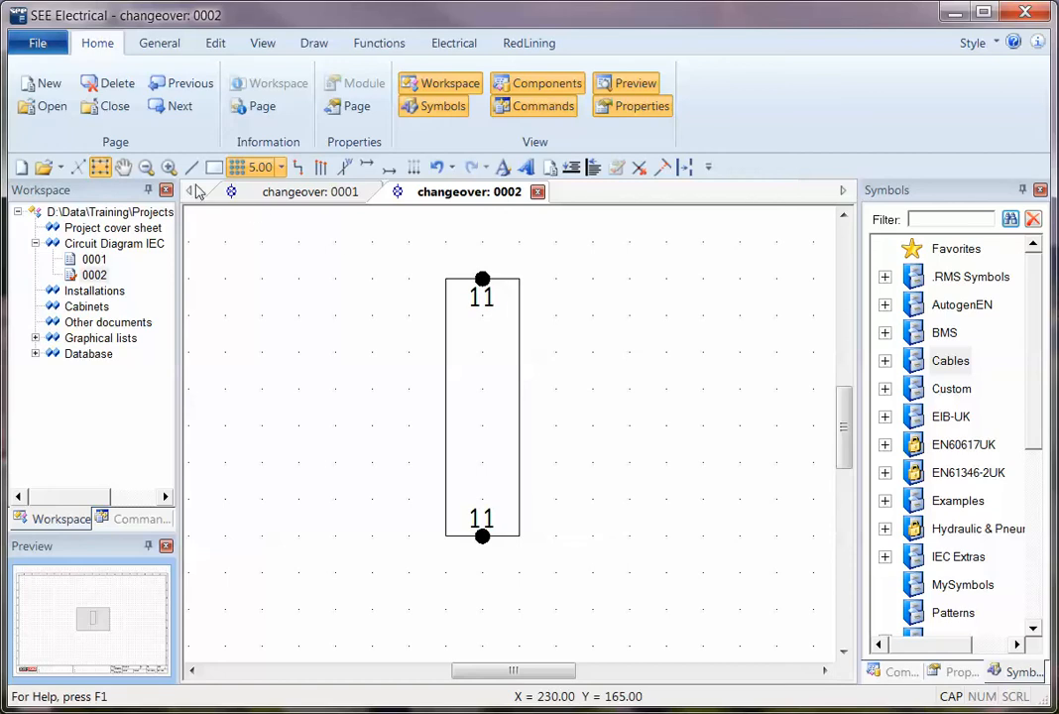
Step: Switch to a 0.50 grid to draw the contact's diagonal blade between the connection points
left_click(282, 167)
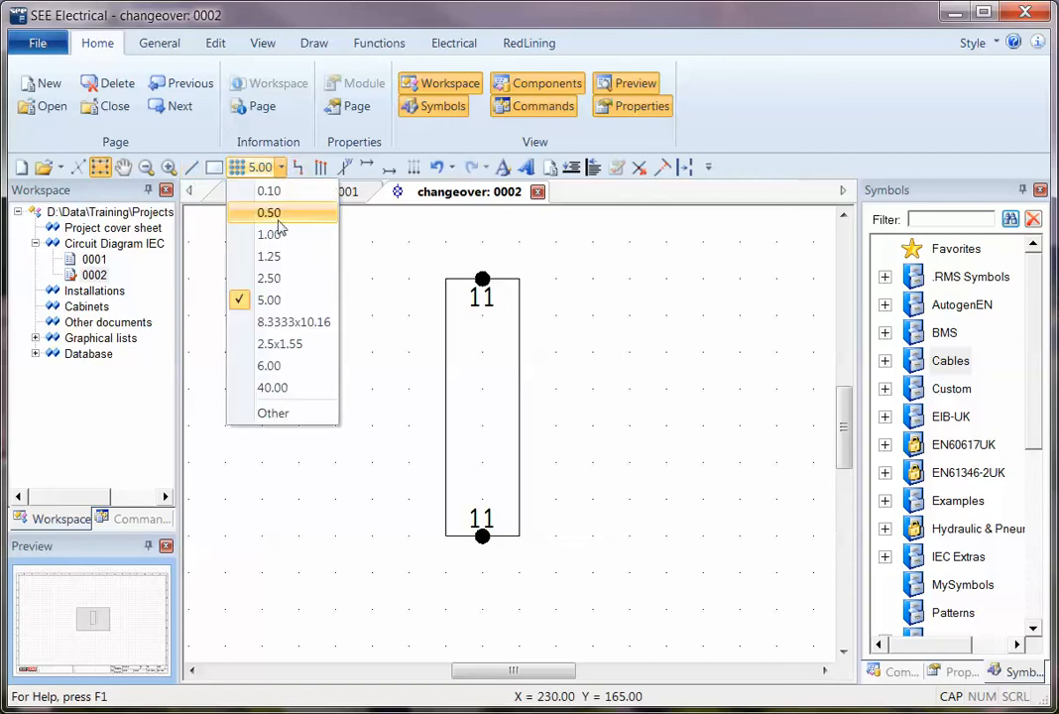
left_click(269, 212)
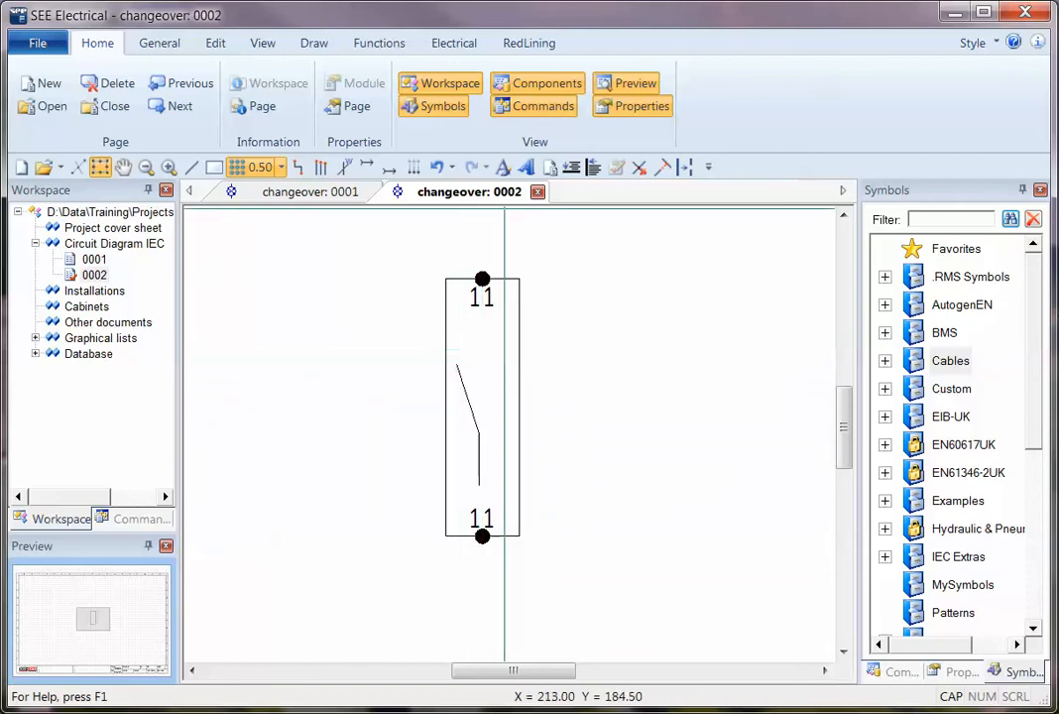
mouse_move(480, 365)
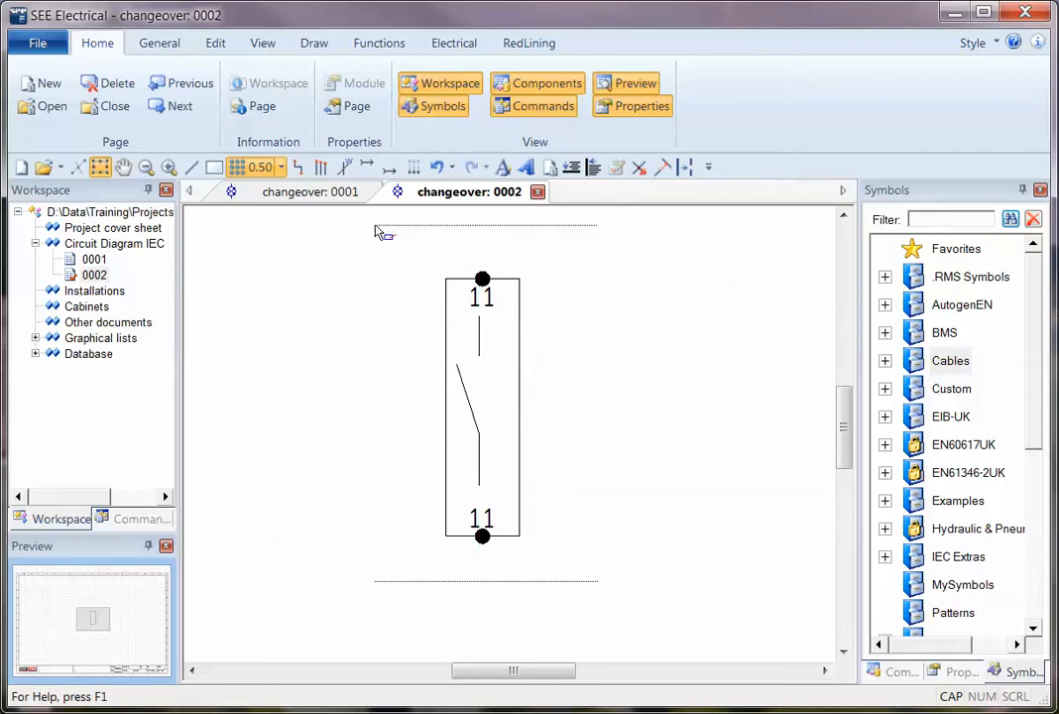
Step: Define the selected contact drawing as a Block.Macro.Group
right_click(482, 407)
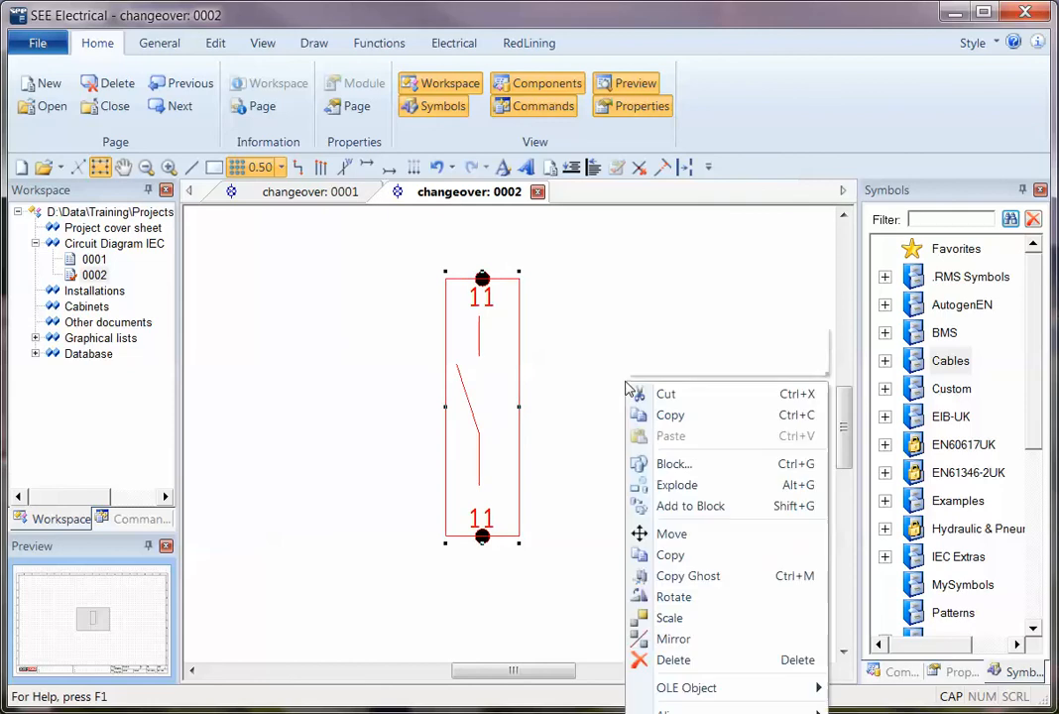
left_click(674, 464)
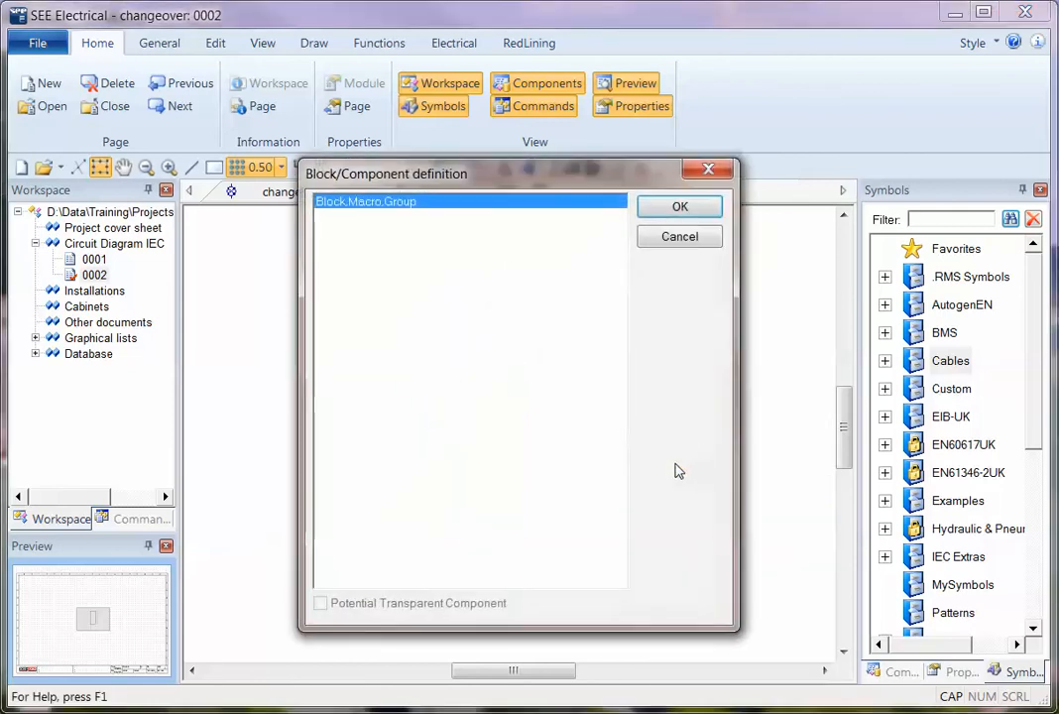
mouse_move(406, 460)
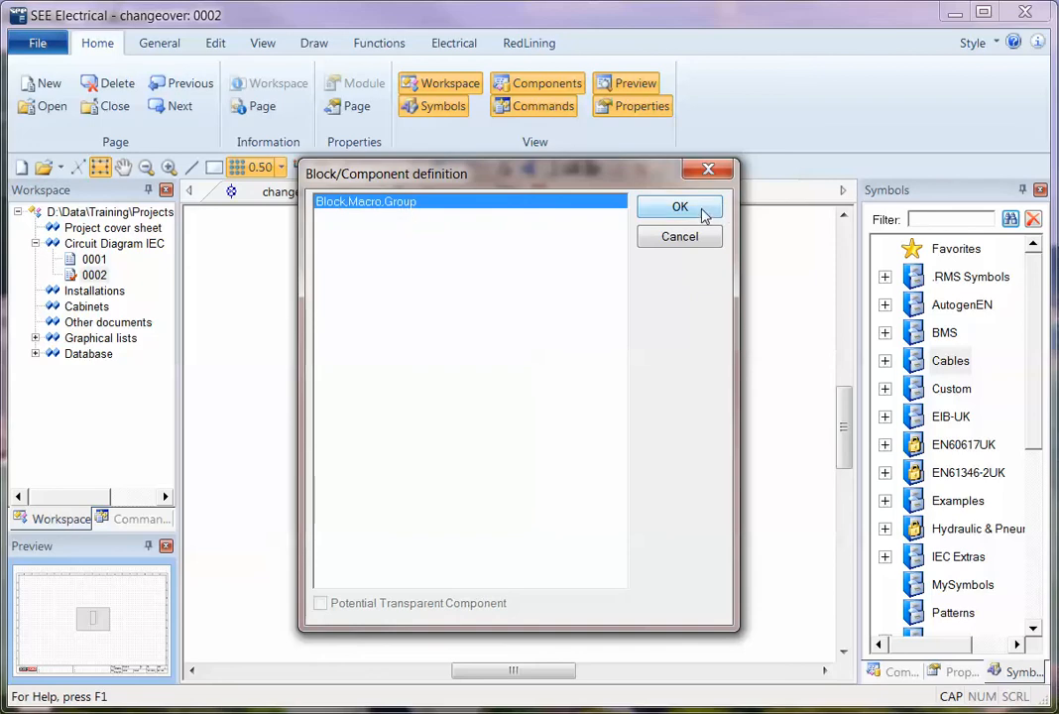
left_click(680, 206)
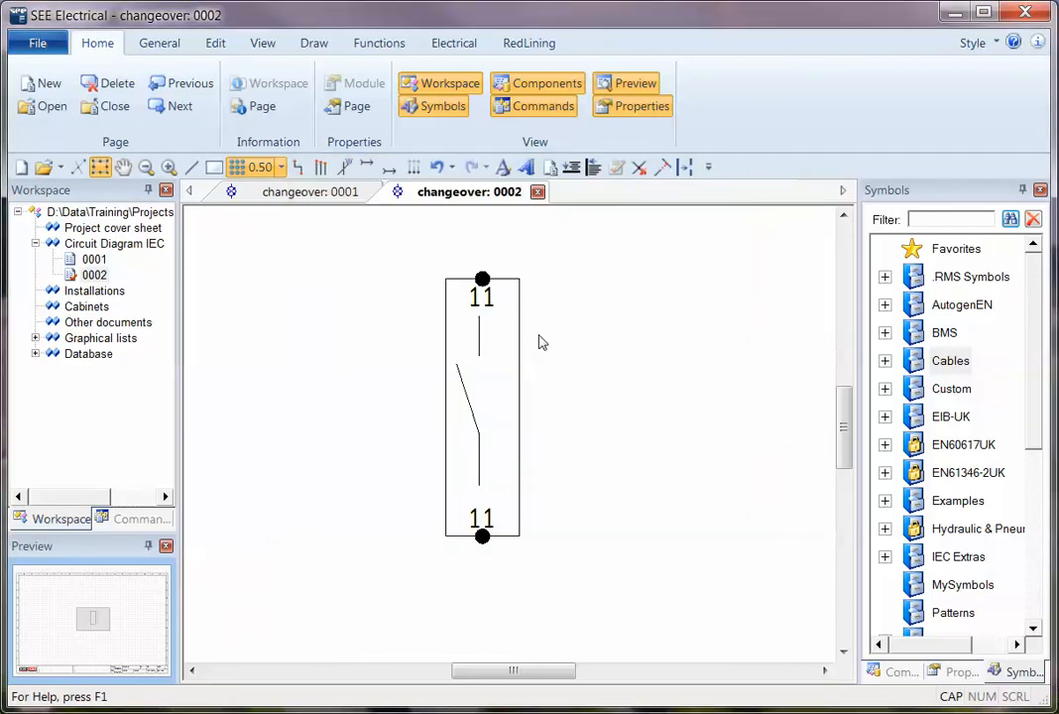
mouse_move(508, 397)
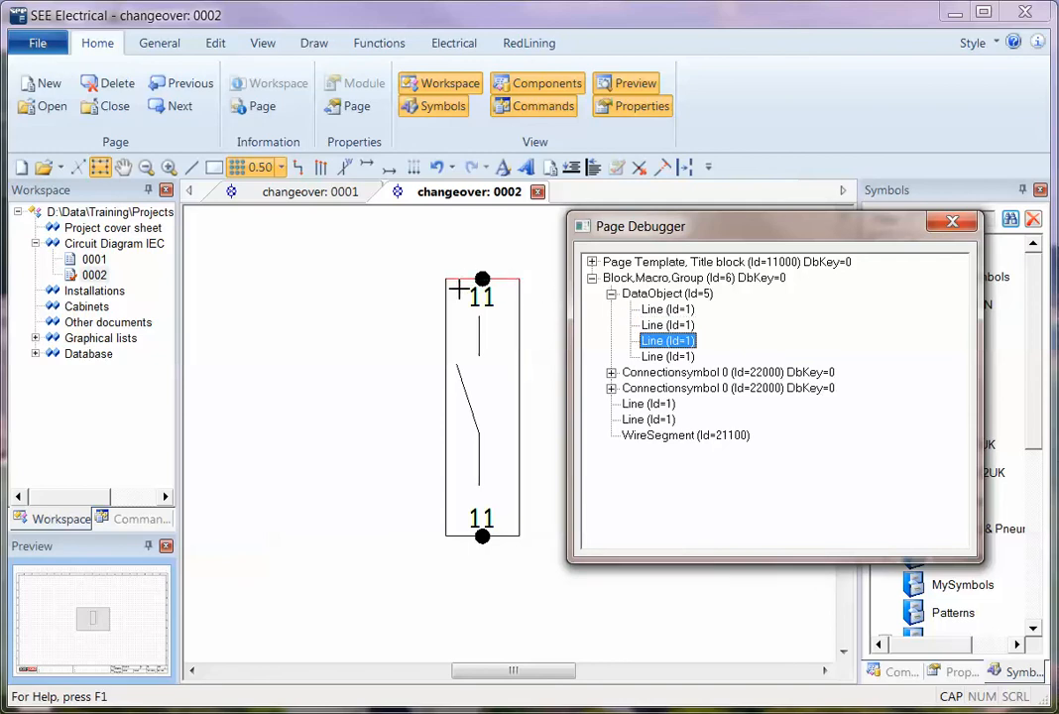
left_click(667, 325)
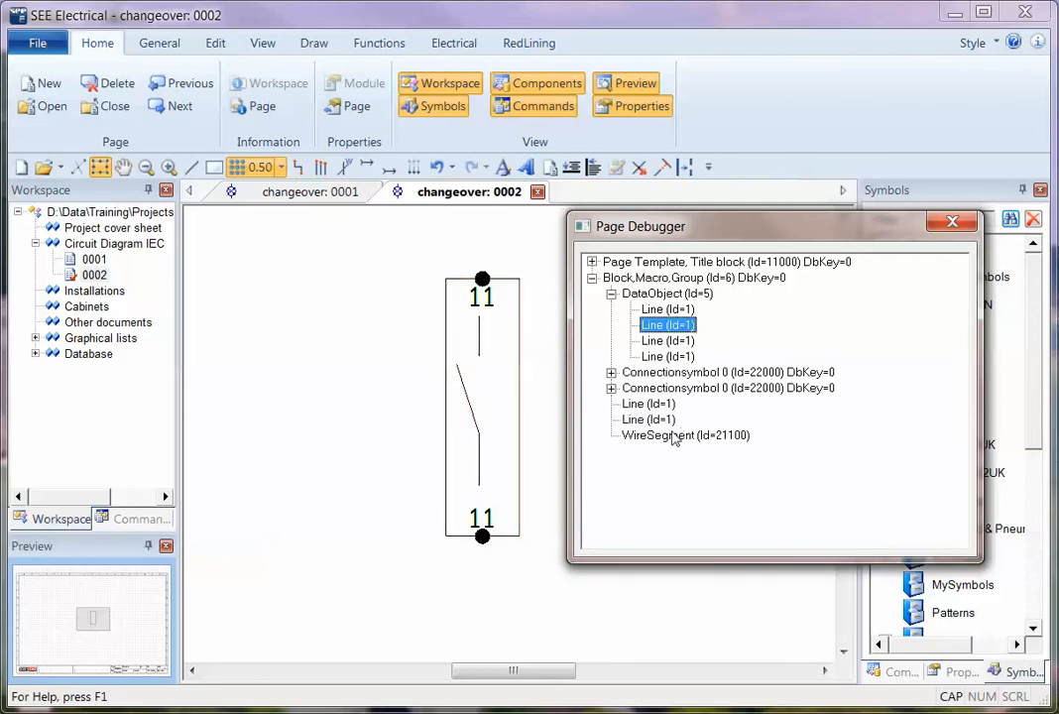
left_click(686, 434)
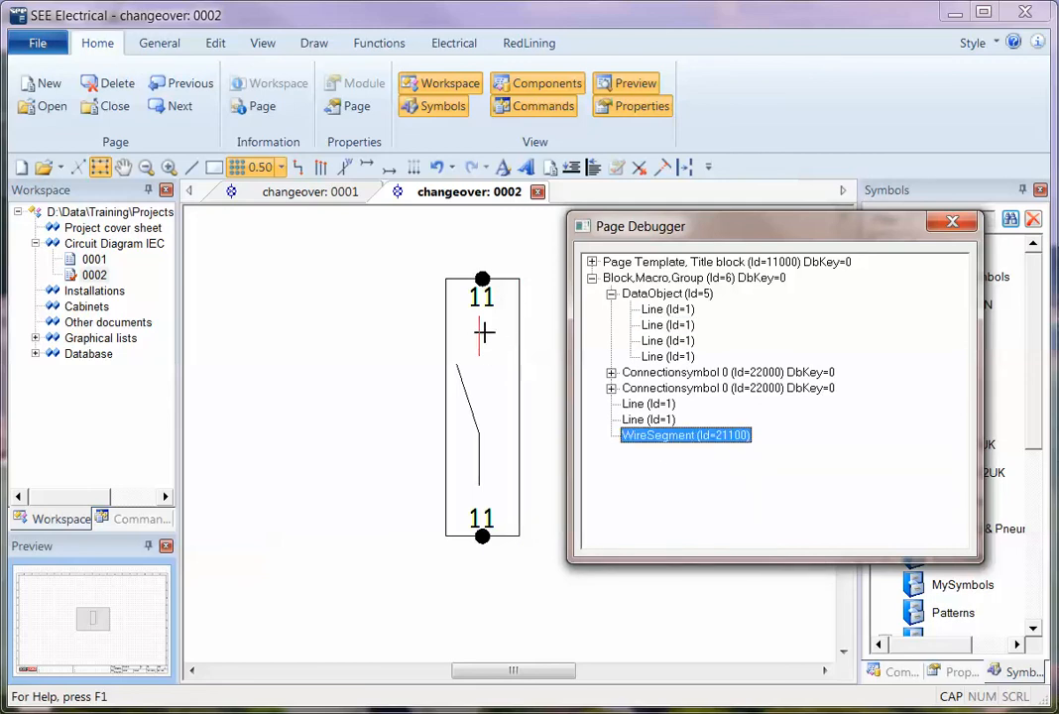
left_click(951, 222)
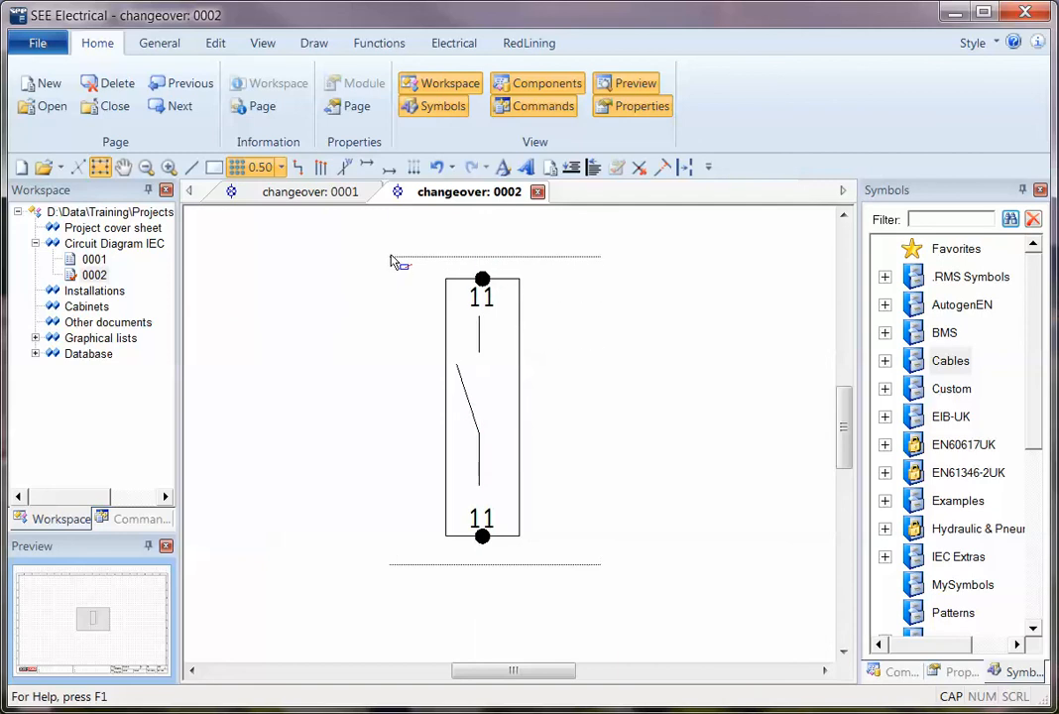
Step: Redefine the block as a Component with product D1 and connections 14 and 15
right_click(480, 407)
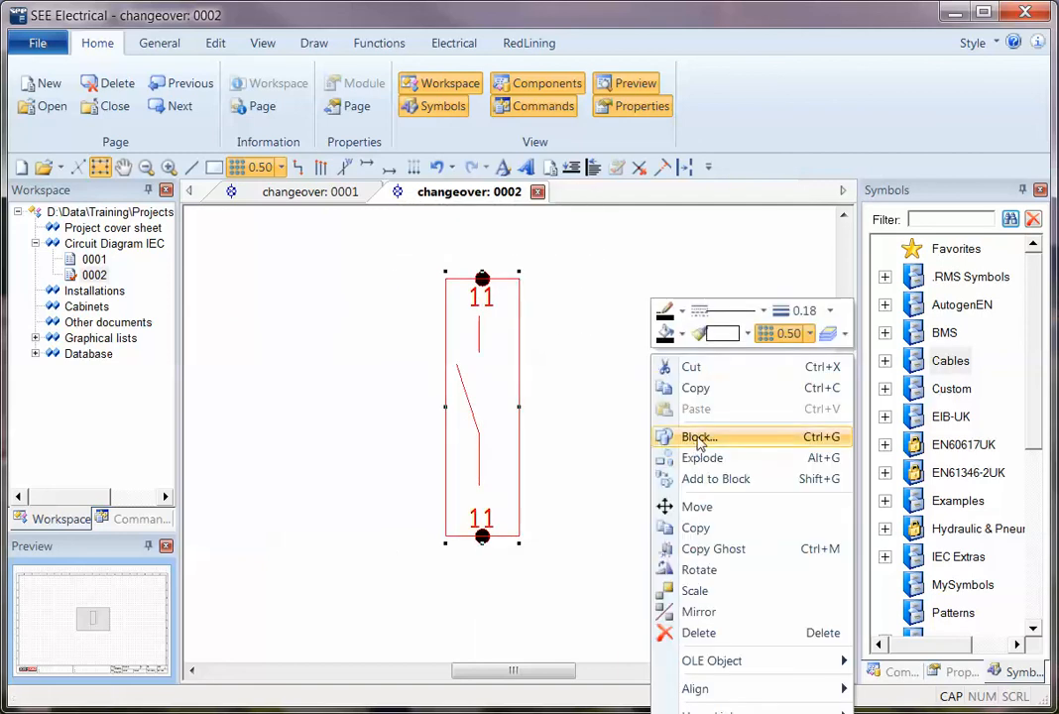
left_click(698, 438)
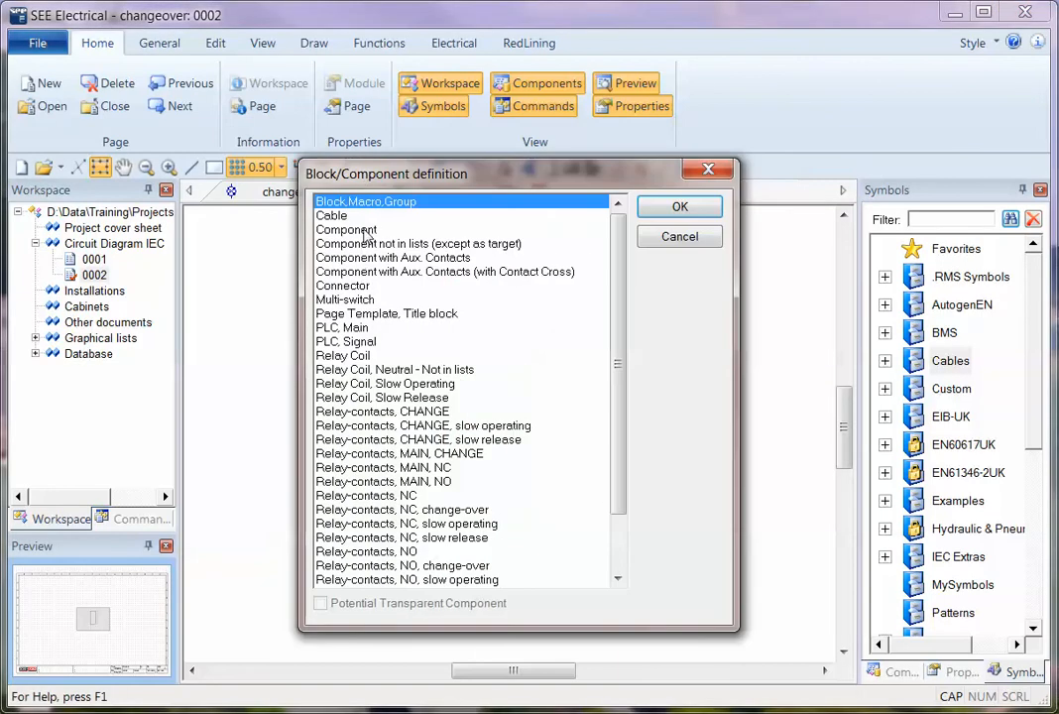
left_click(678, 206)
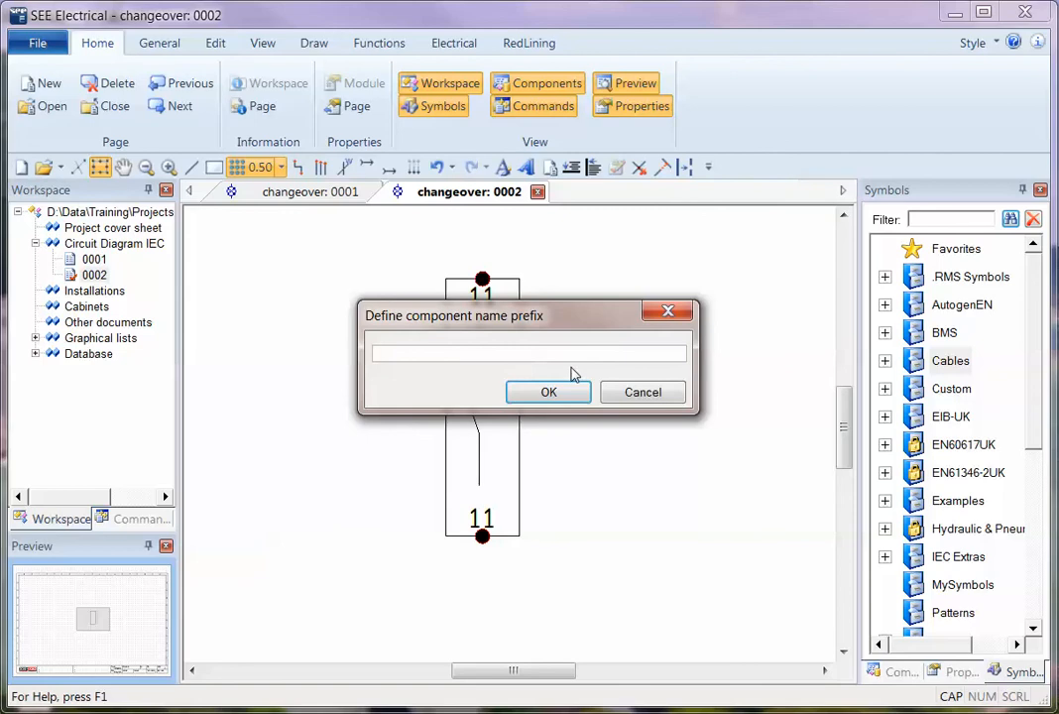
left_click(548, 392)
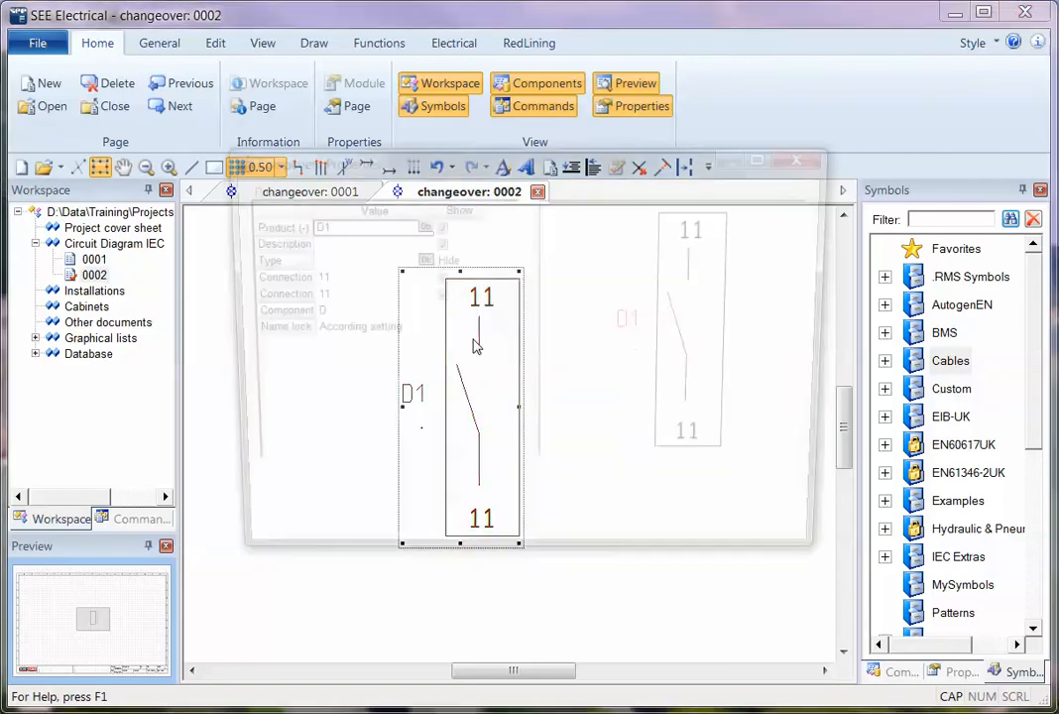
double_click(480, 397)
type("15")
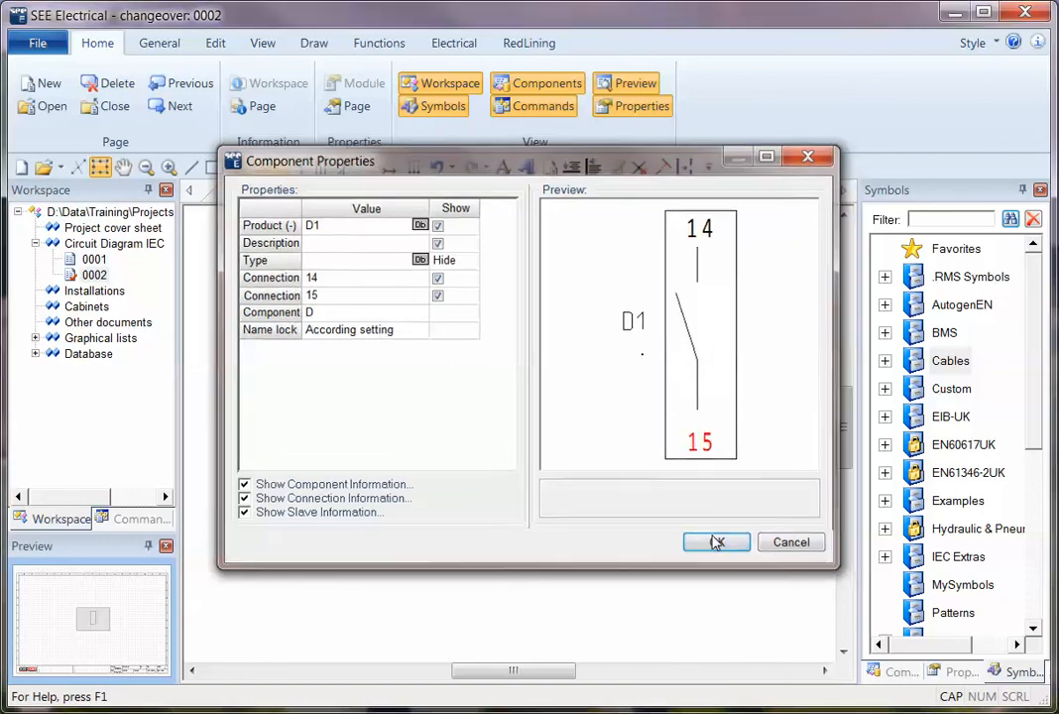
left_click(718, 541)
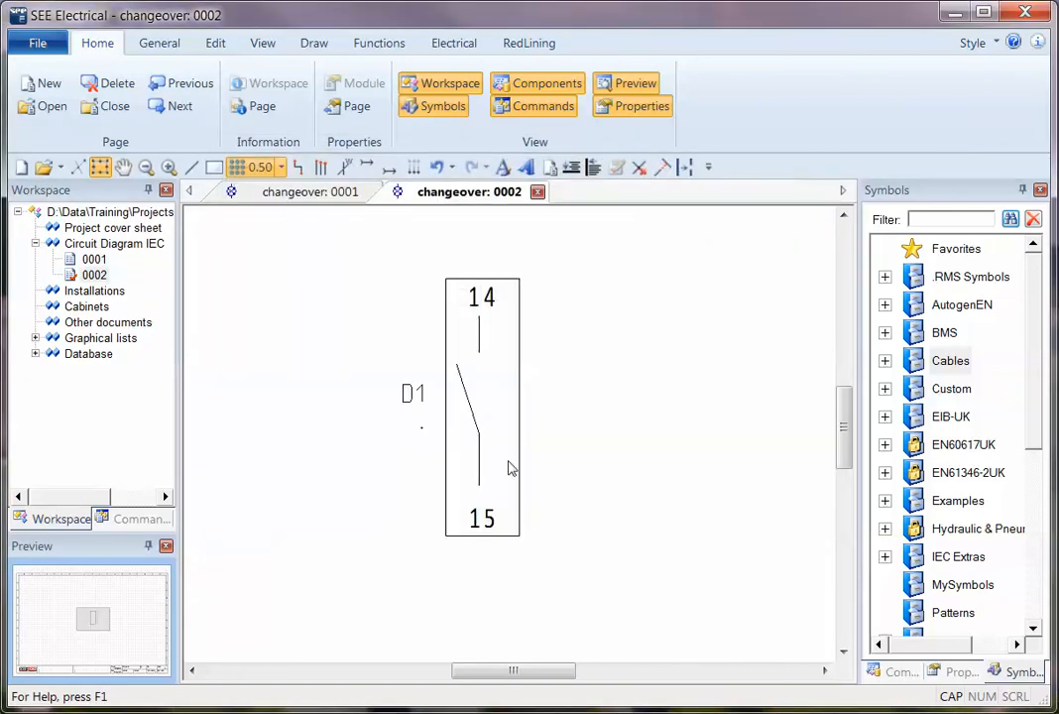
Step: Set the grid to 5.00 and expand the Custom symbol database to see its libraries
left_click(281, 167)
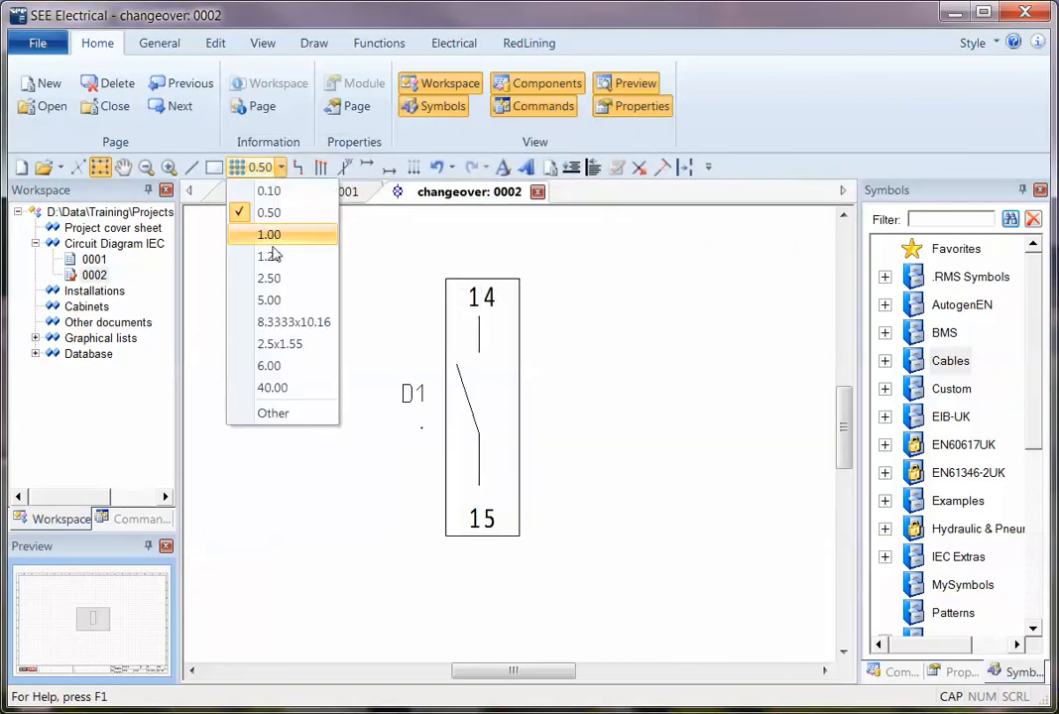
left_click(270, 300)
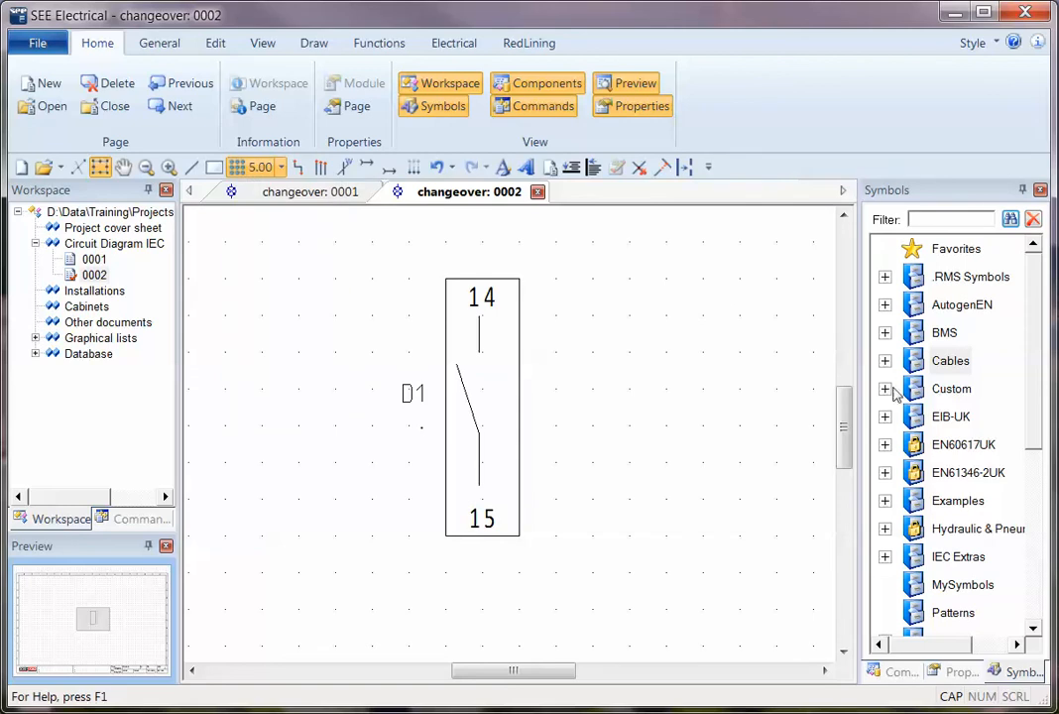
left_click(884, 388)
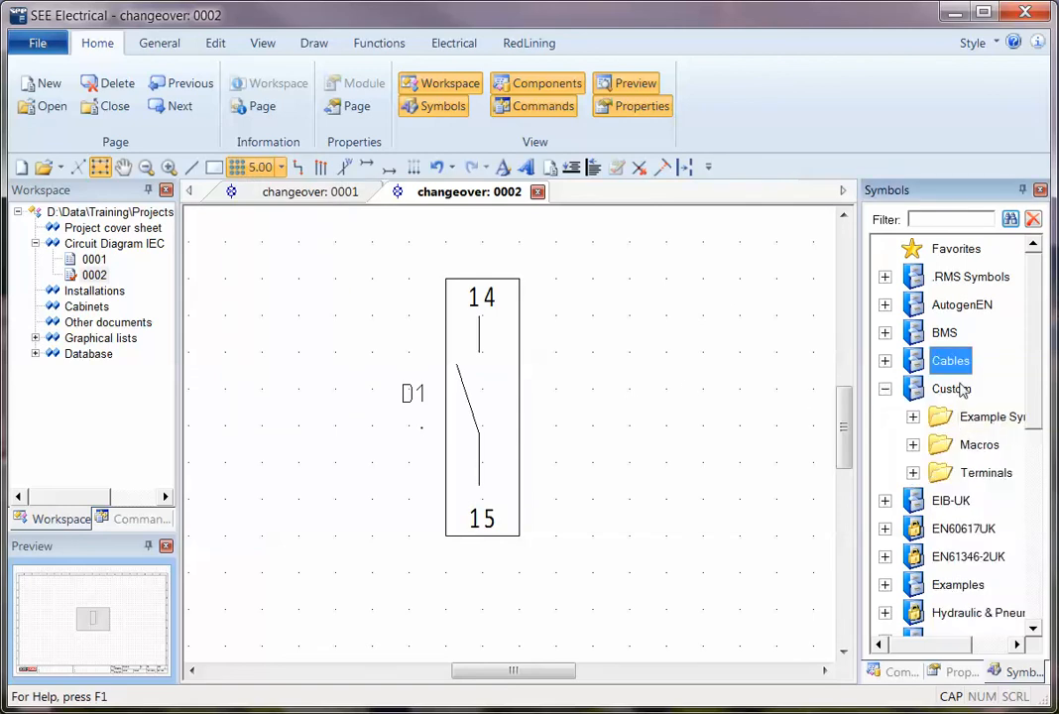
right_click(951, 387)
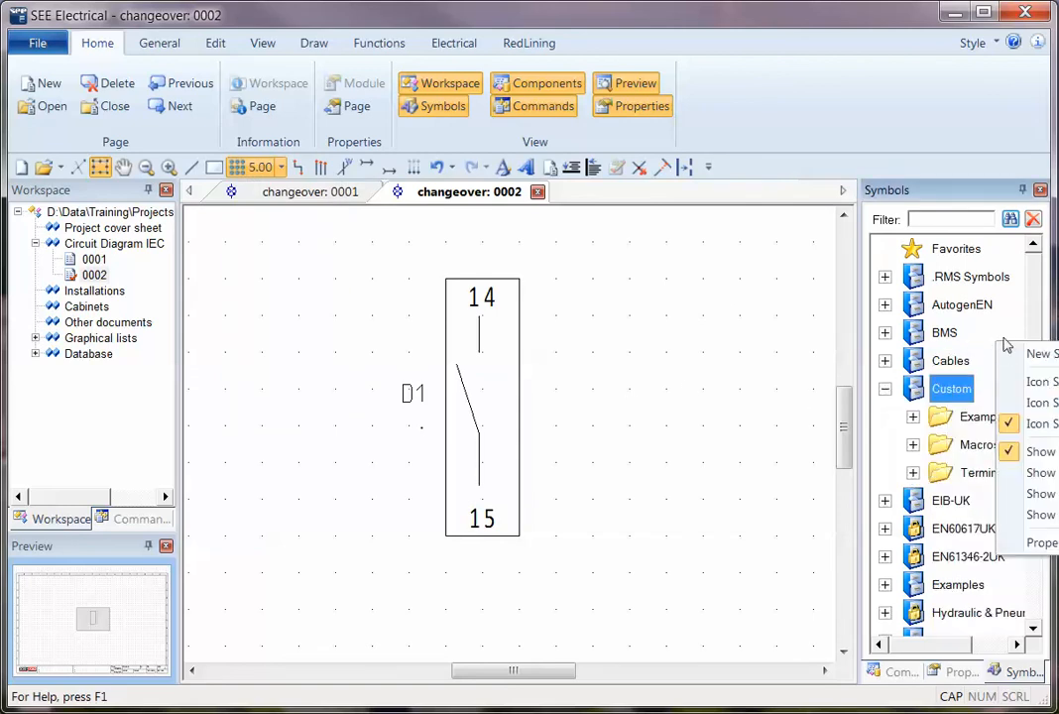